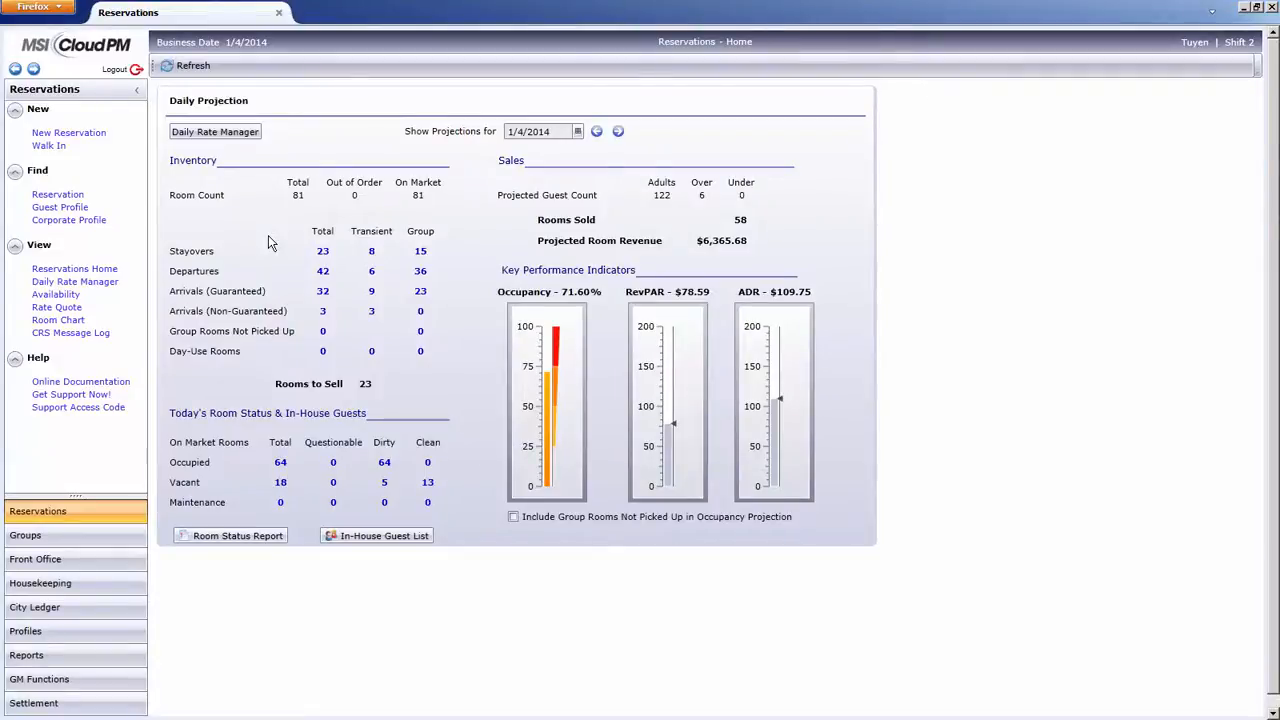
pyautogui.moveTo(222, 263)
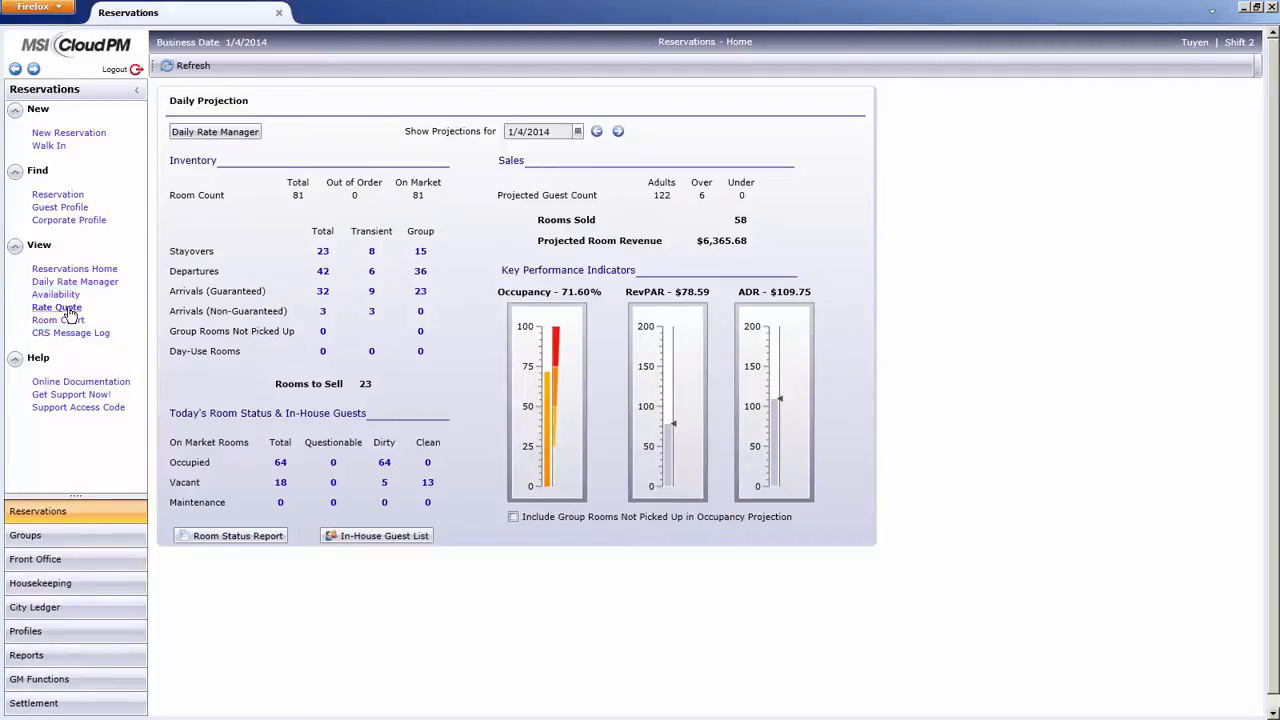
# Open the Rate Quote page from the Reservations sidebar.
pyautogui.click(56, 306)
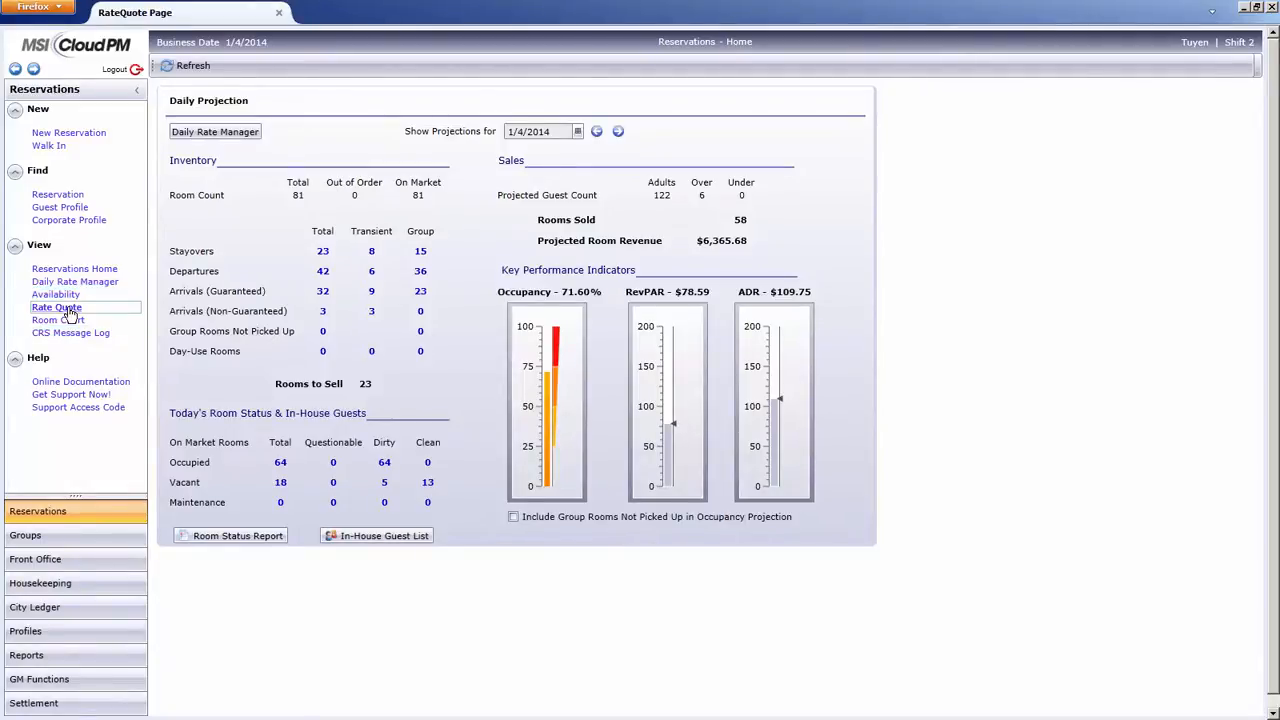
# Quote arrival 4/1/2014 for 2 nights at the AAA/CAA Auto Club rate code.
pyautogui.click(55, 307)
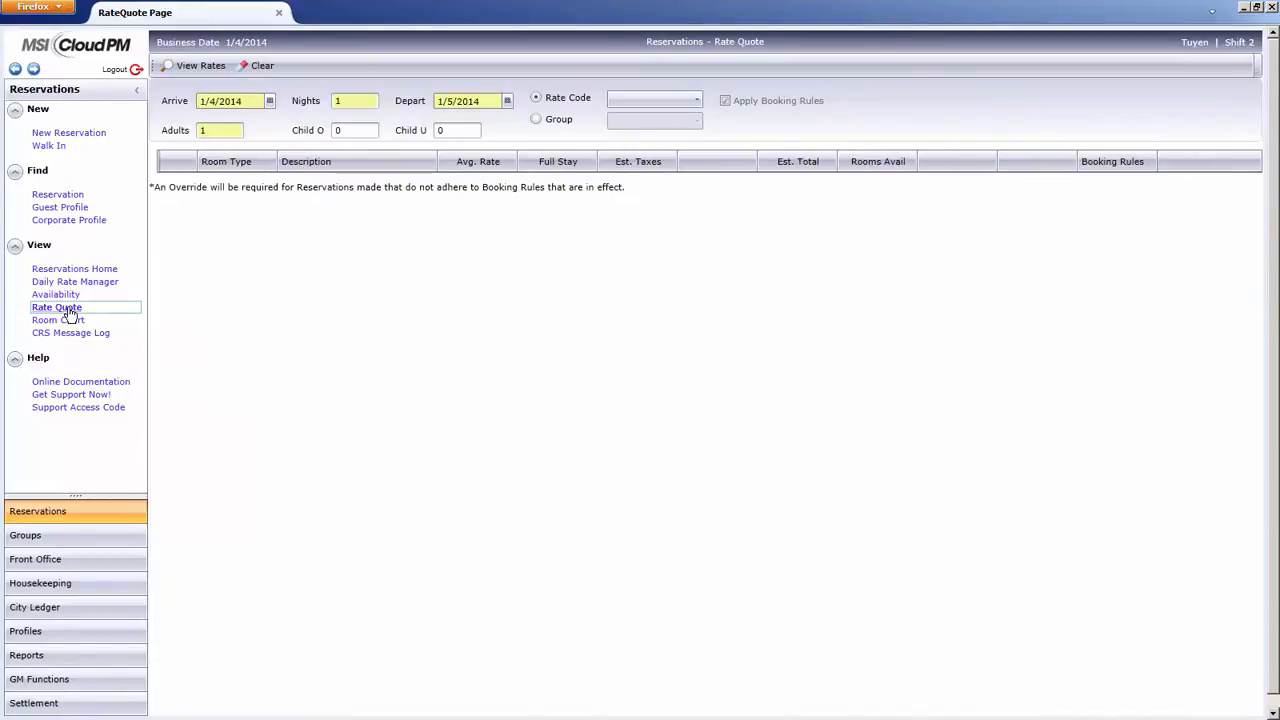
pyautogui.click(192, 66)
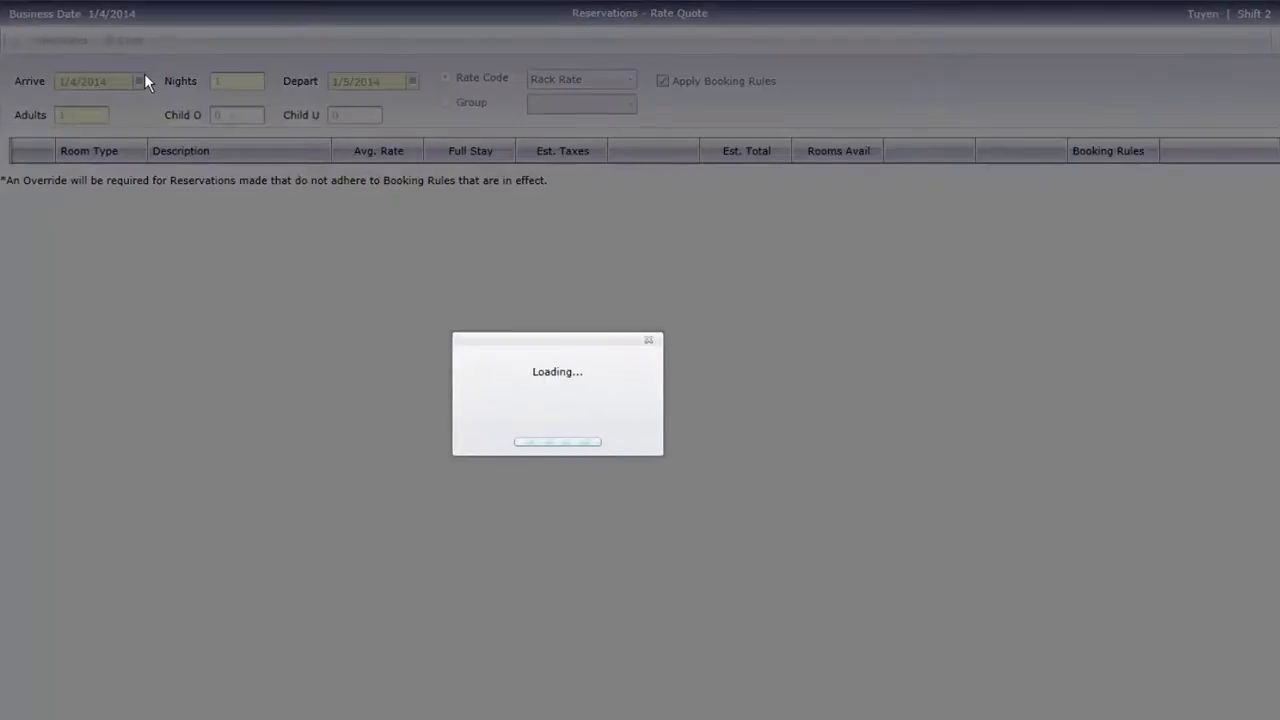
pyautogui.click(138, 81)
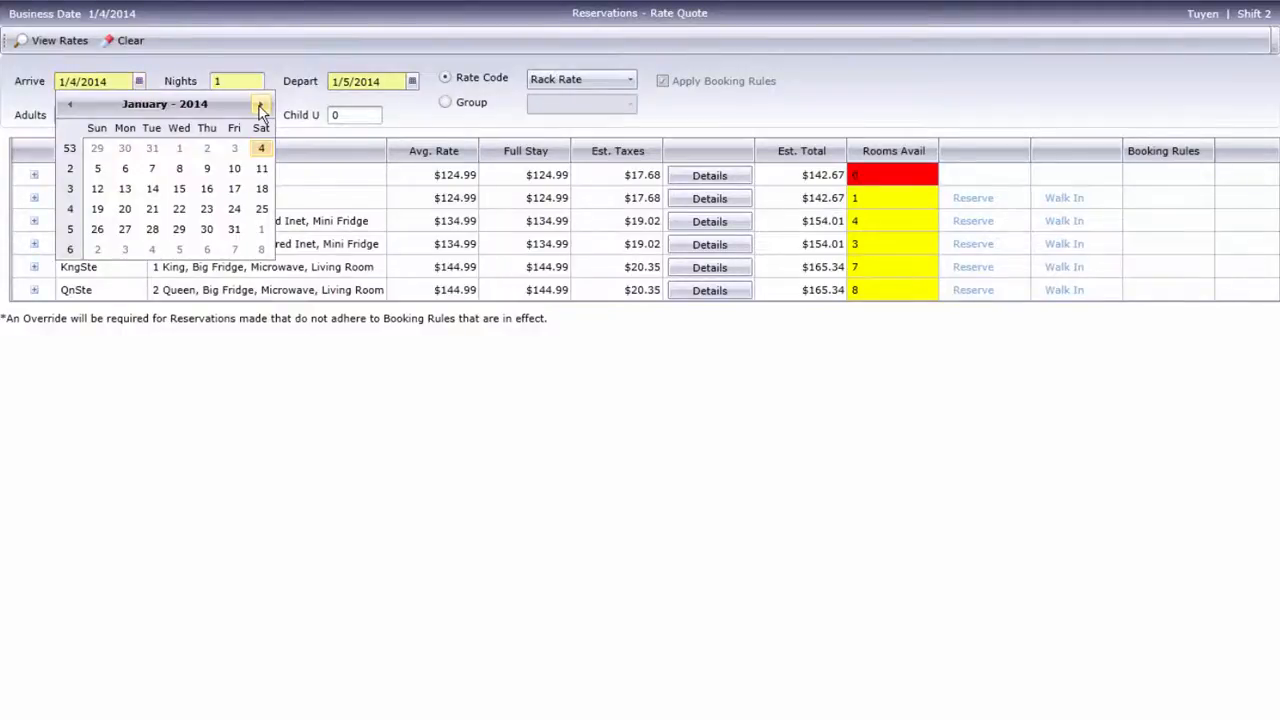
pyautogui.click(261, 104)
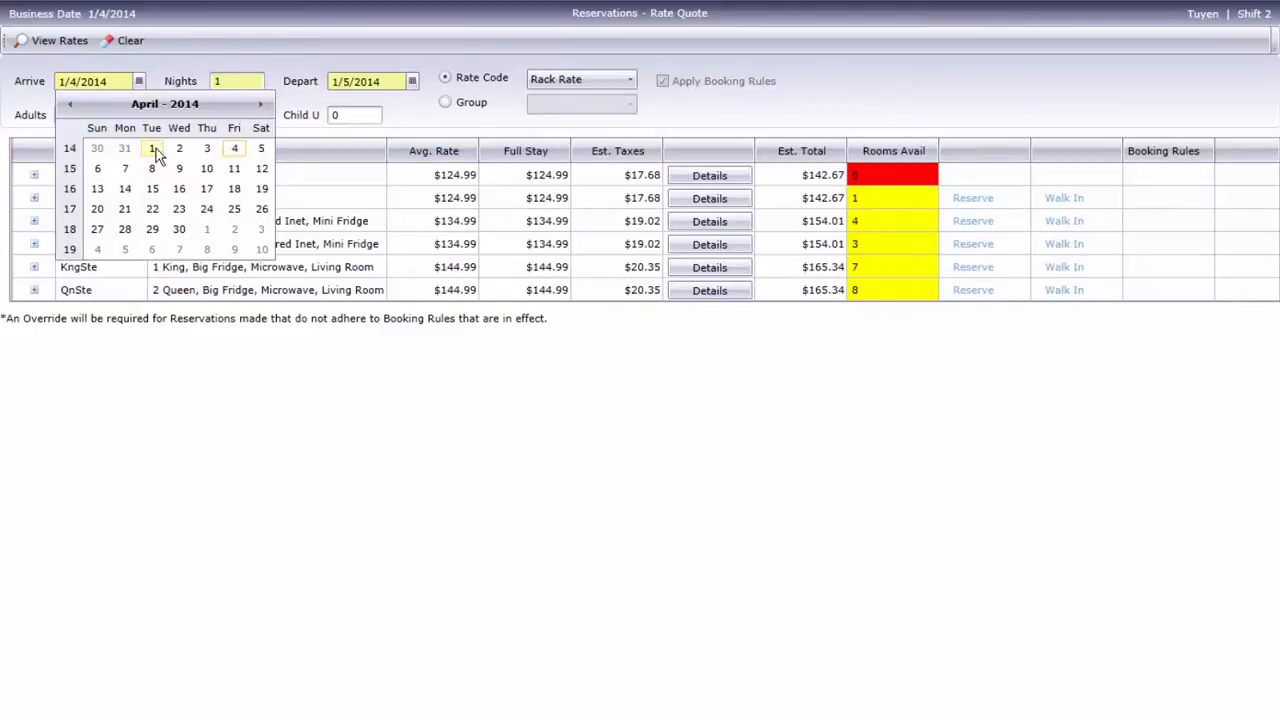
pyautogui.click(151, 148)
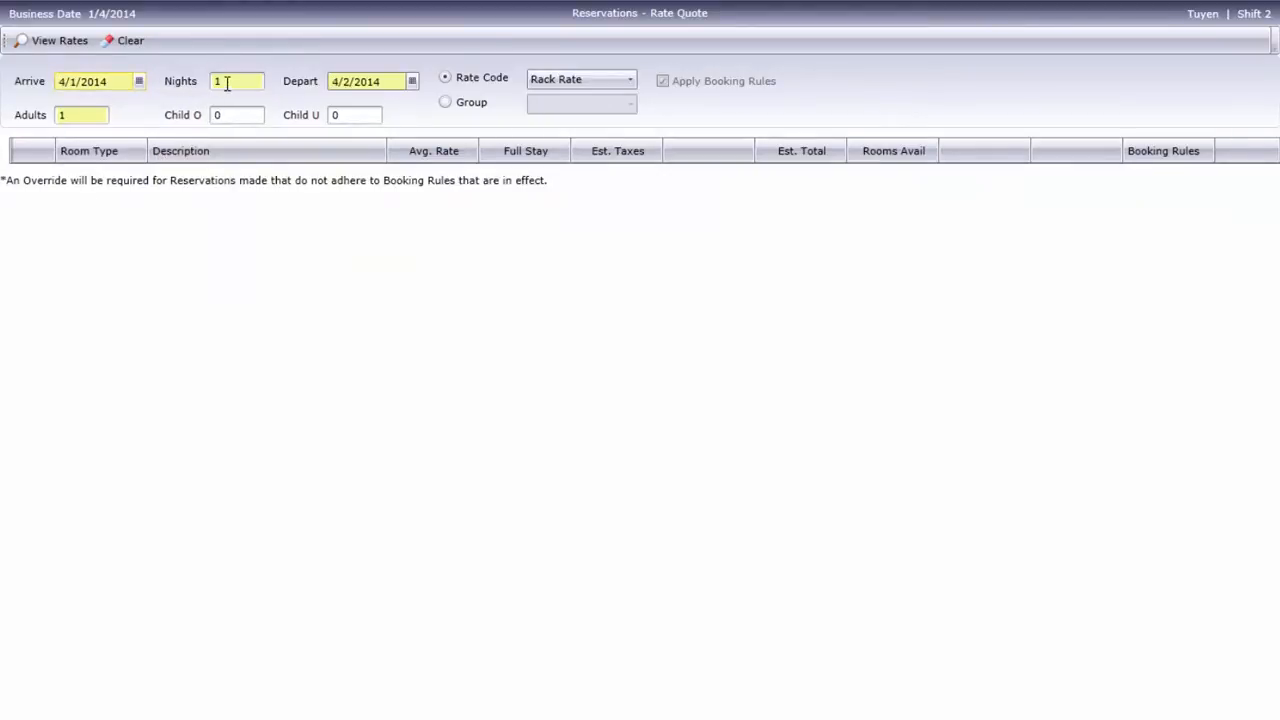
pyautogui.write('2')
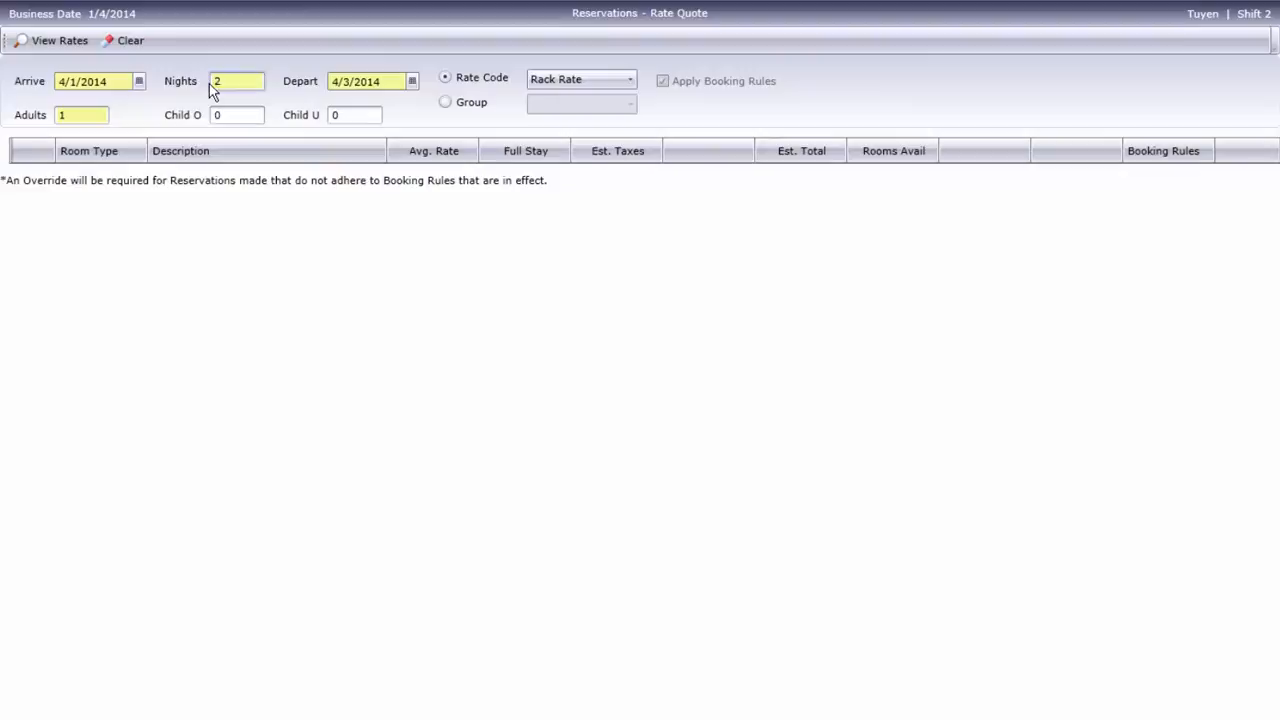
pyautogui.click(632, 79)
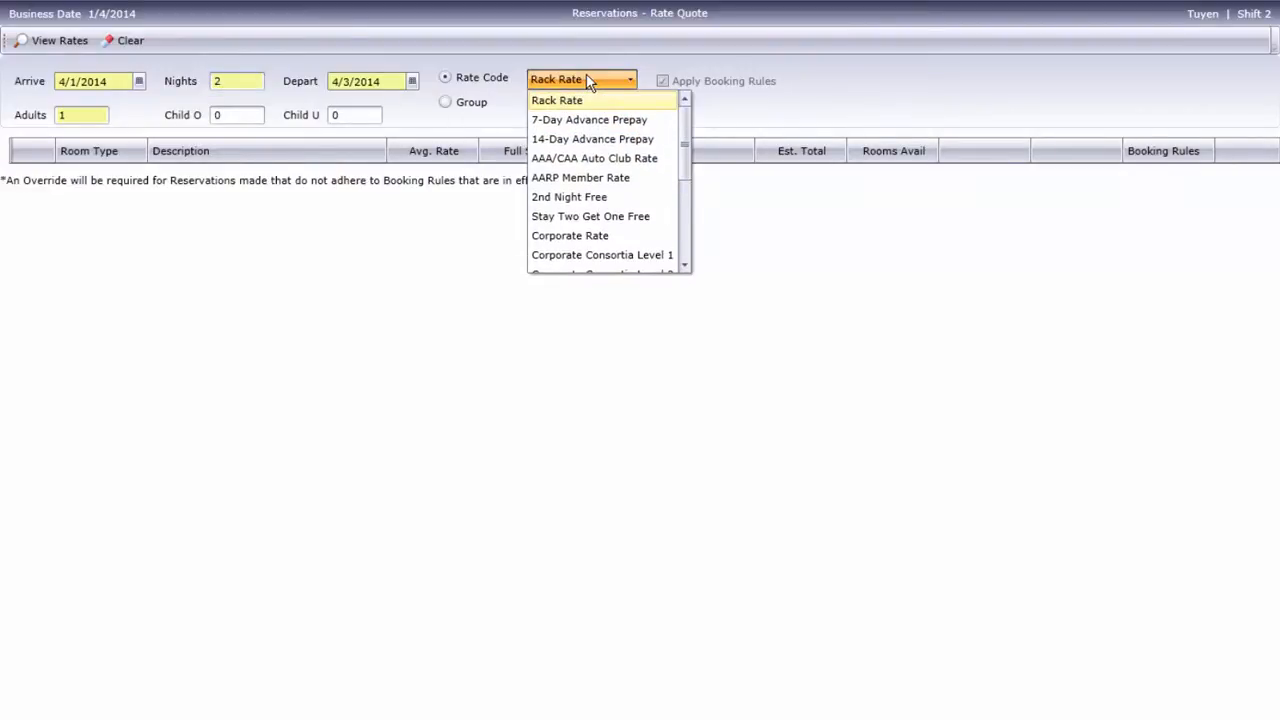
pyautogui.moveTo(592, 177)
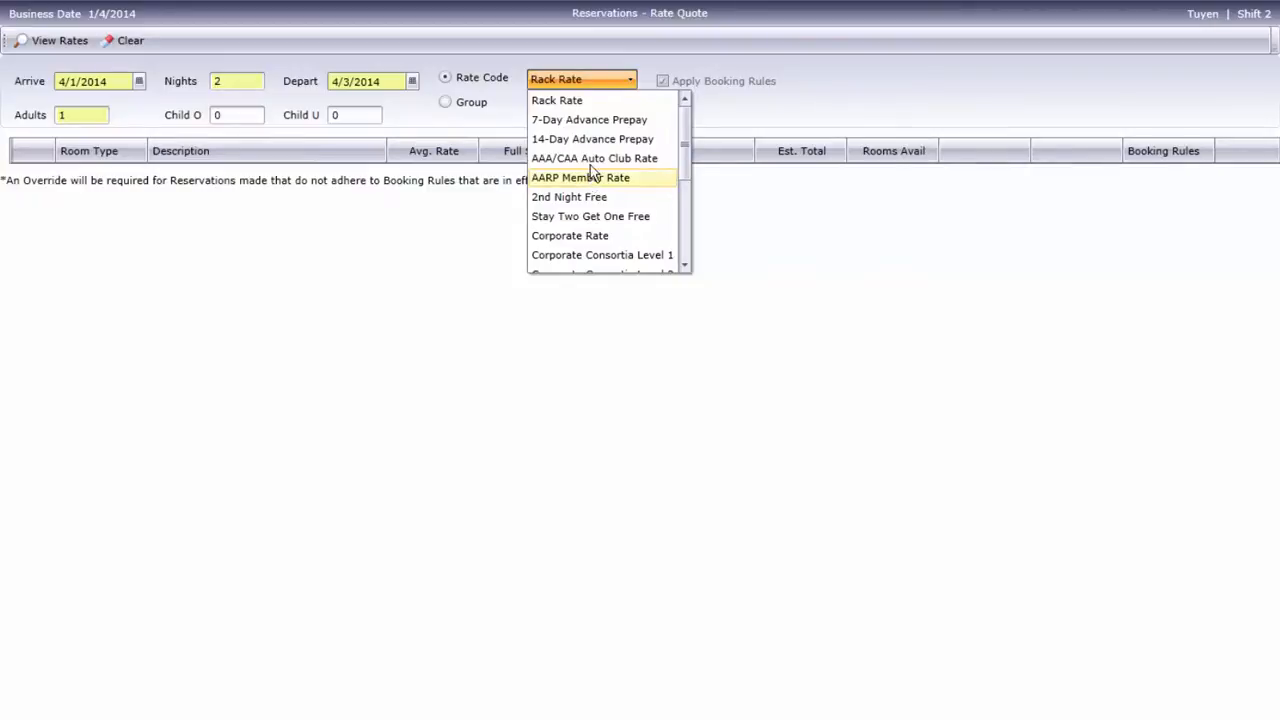
pyautogui.click(596, 158)
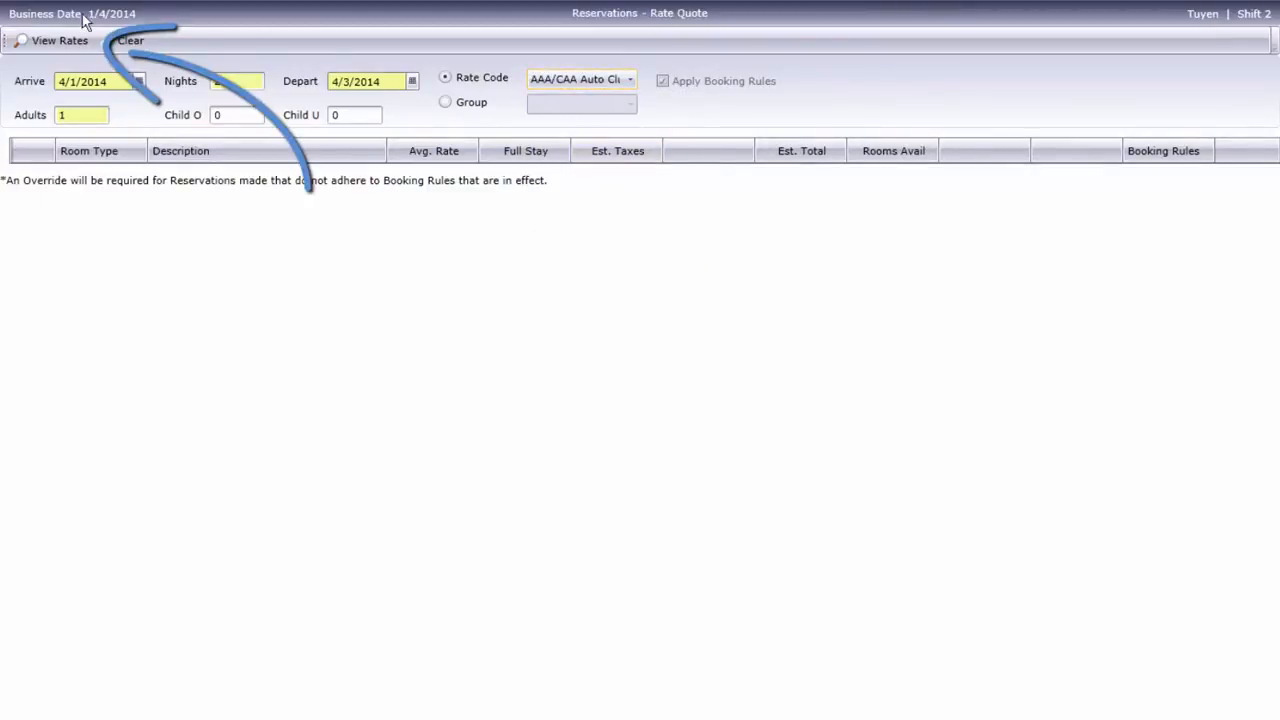
pyautogui.click(58, 43)
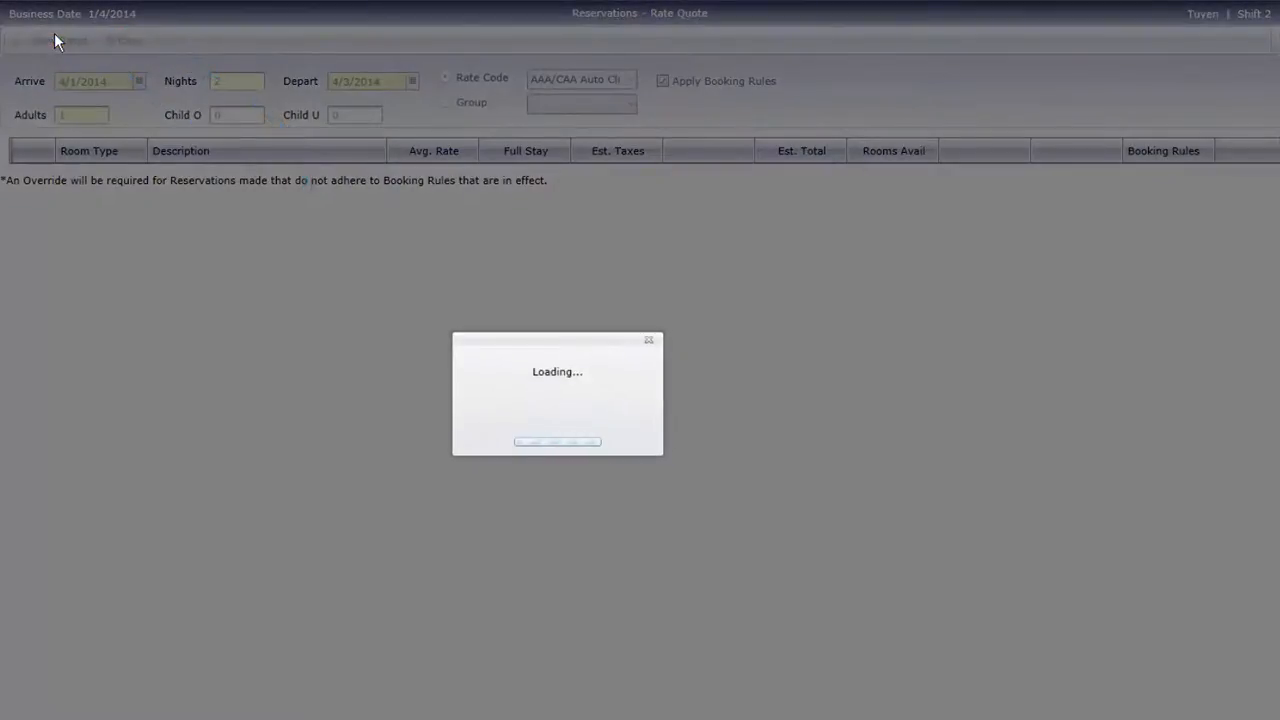
# Reserve the BizKng room from the AAA/CAA rate grid.
pyautogui.click(55, 41)
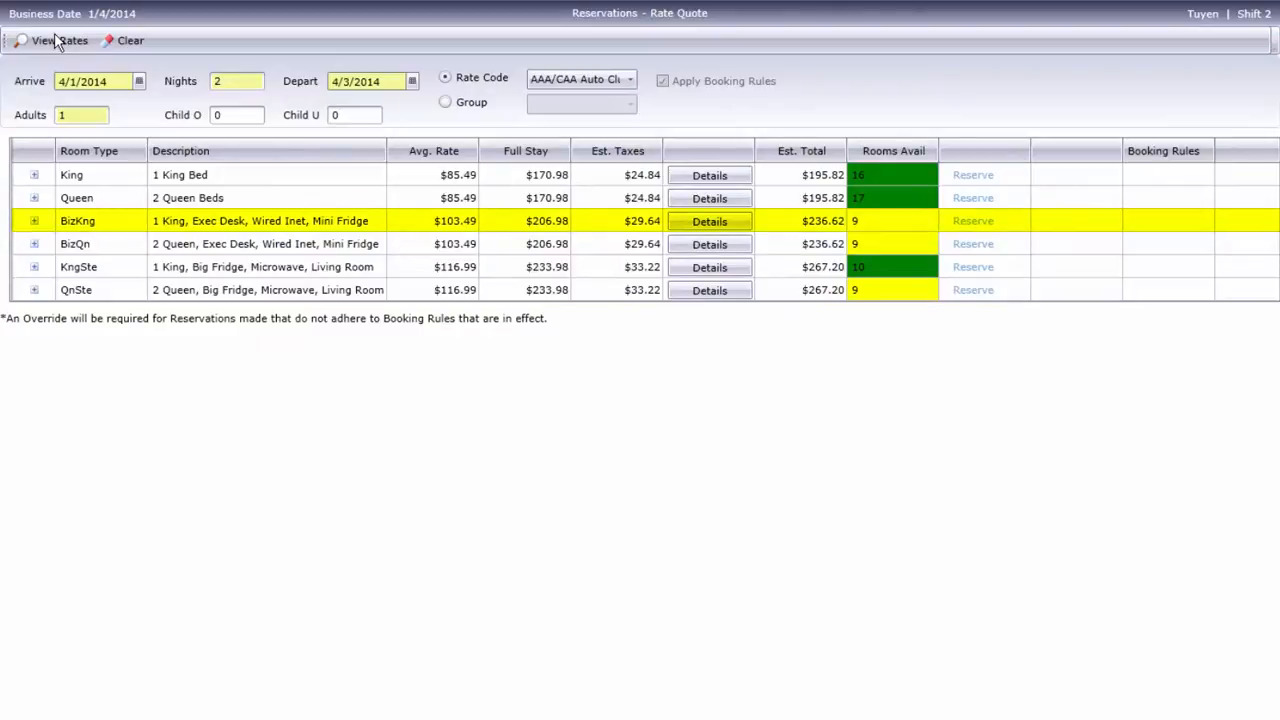
pyautogui.moveTo(694, 254)
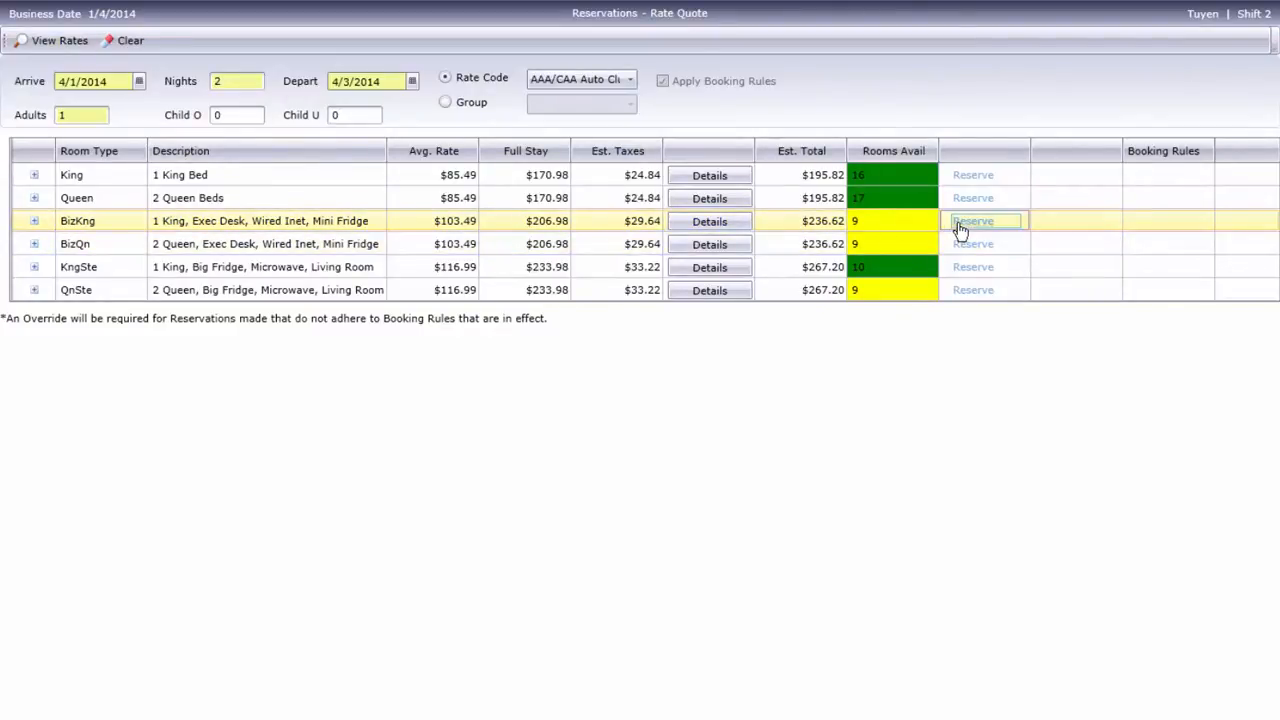
pyautogui.click(972, 221)
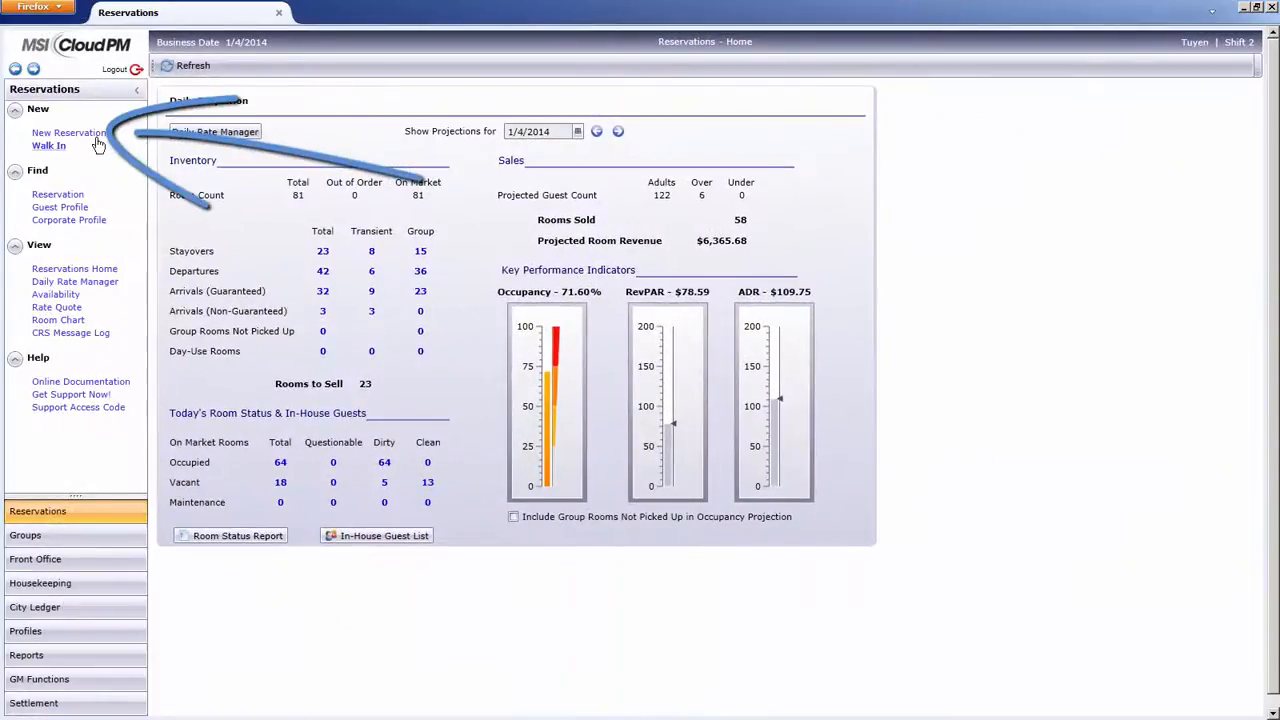
# Select the BizKng room type for the new 4/1–4/3/2014 AAA-rate reservation.
pyautogui.click(74, 132)
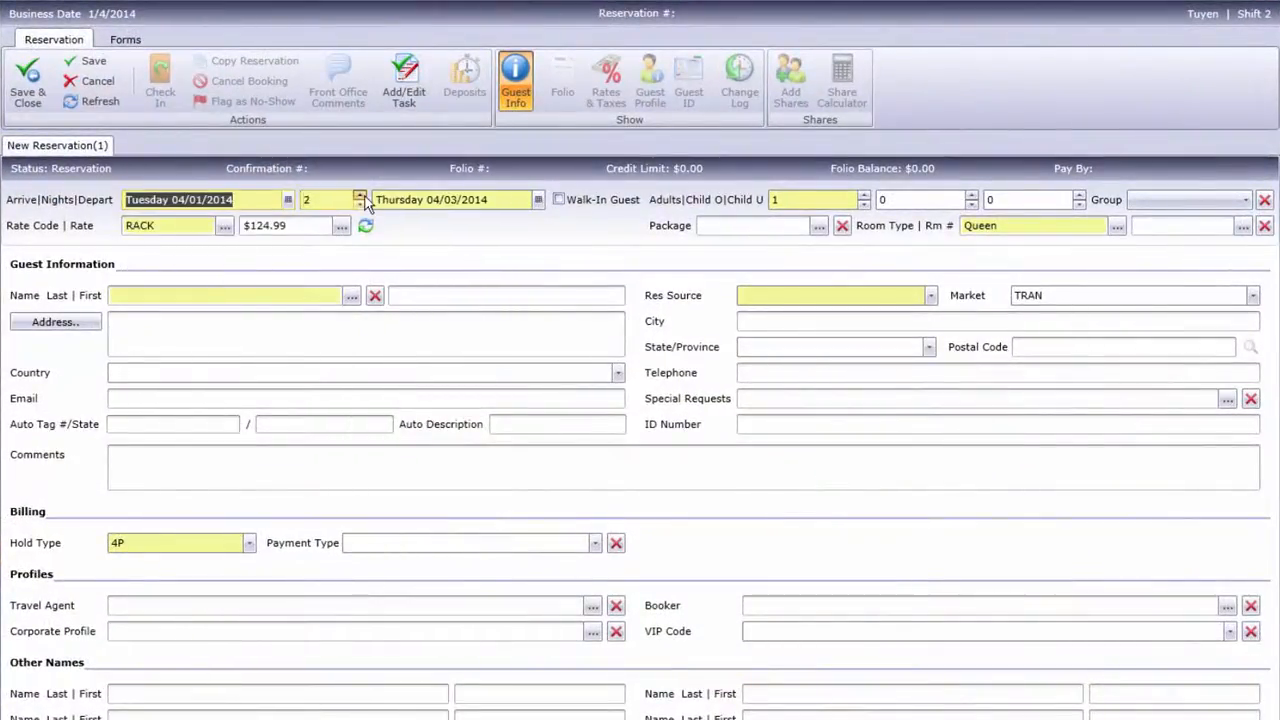
pyautogui.click(1116, 226)
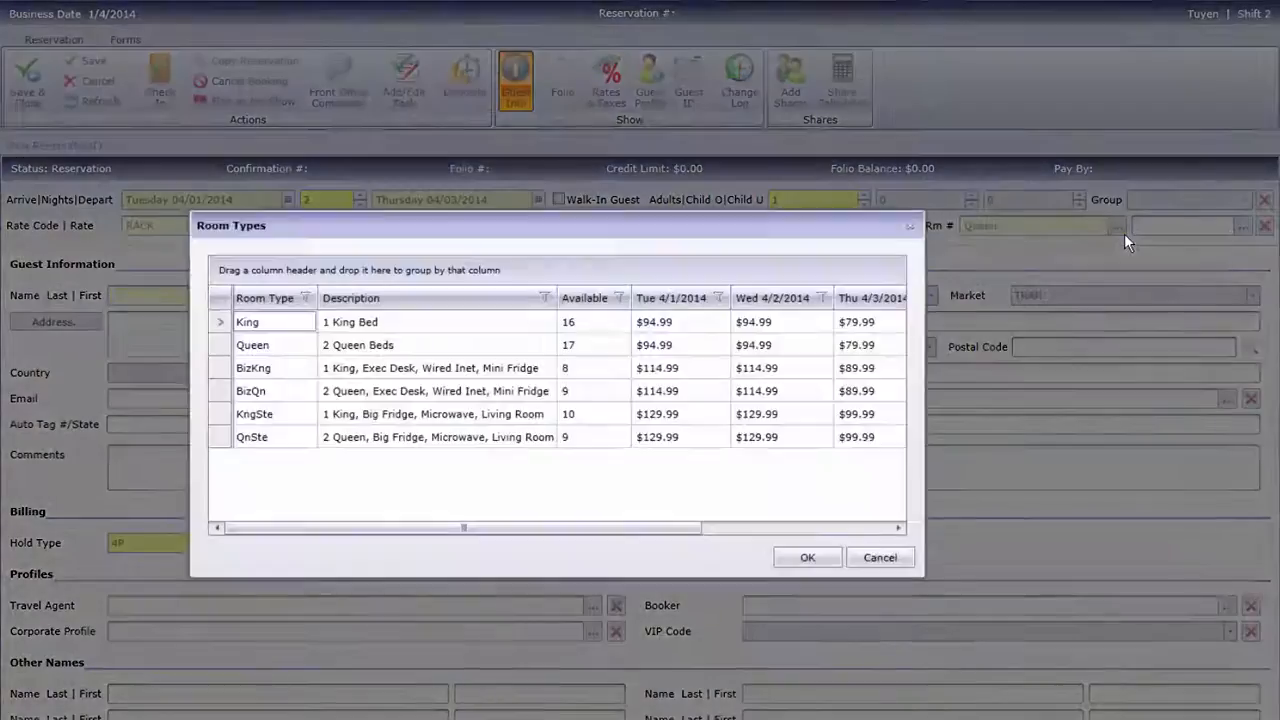
pyautogui.click(807, 557)
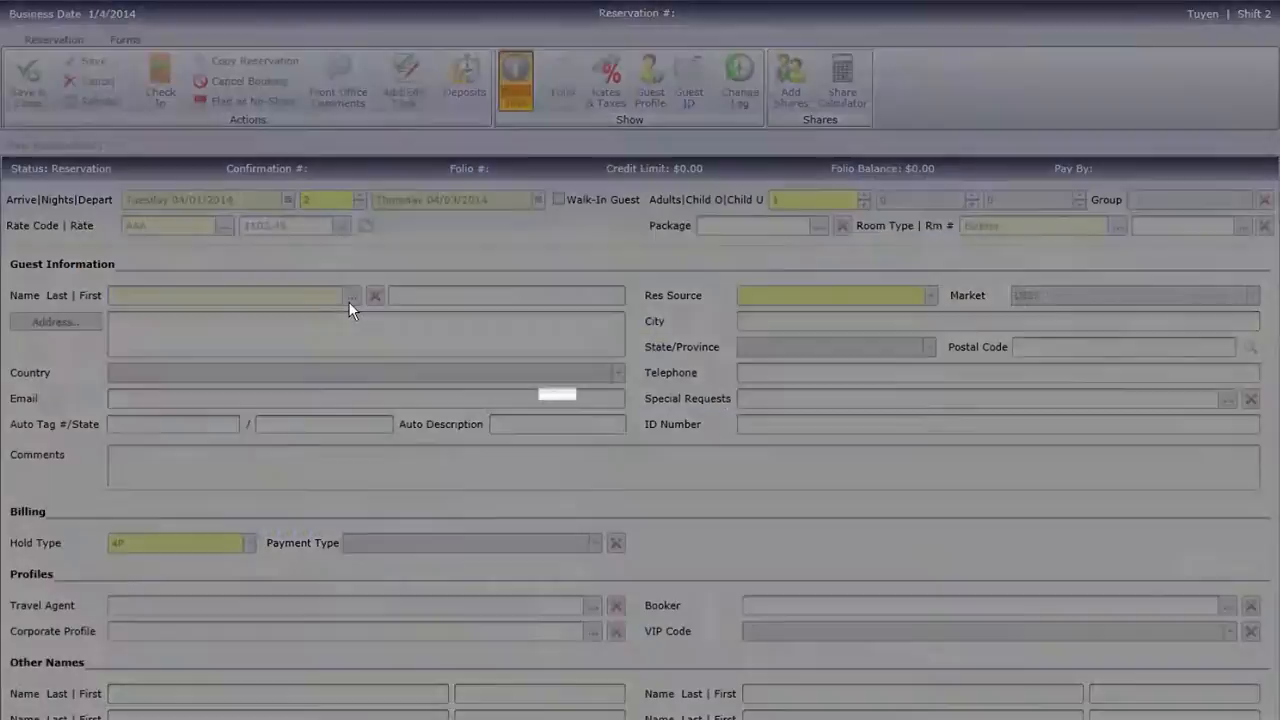
pyautogui.click(374, 295)
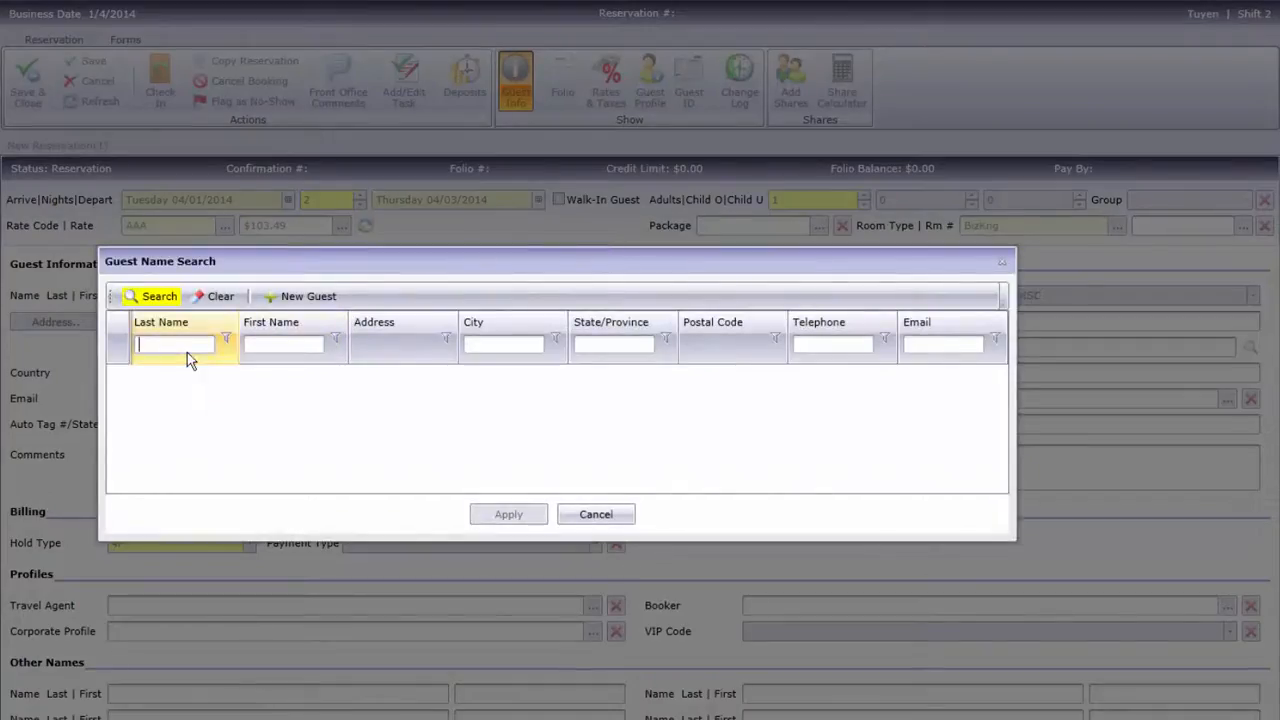
pyautogui.write('beau')
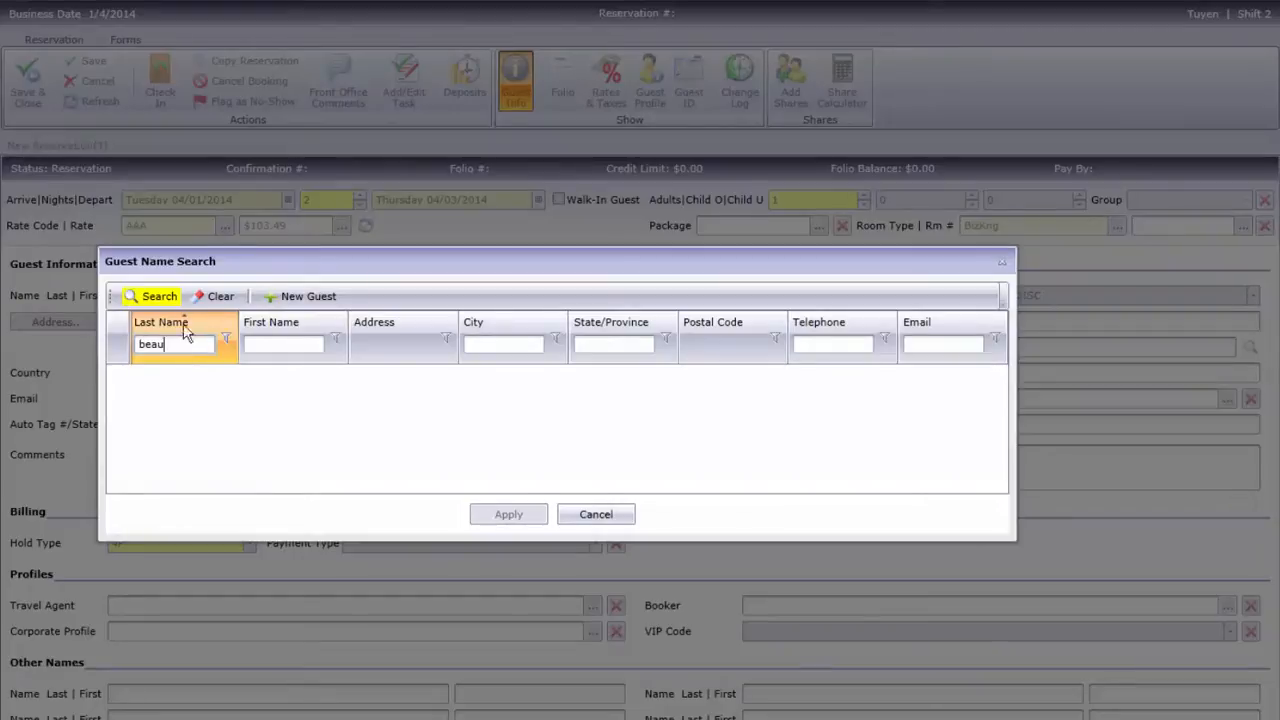
pyautogui.click(152, 296)
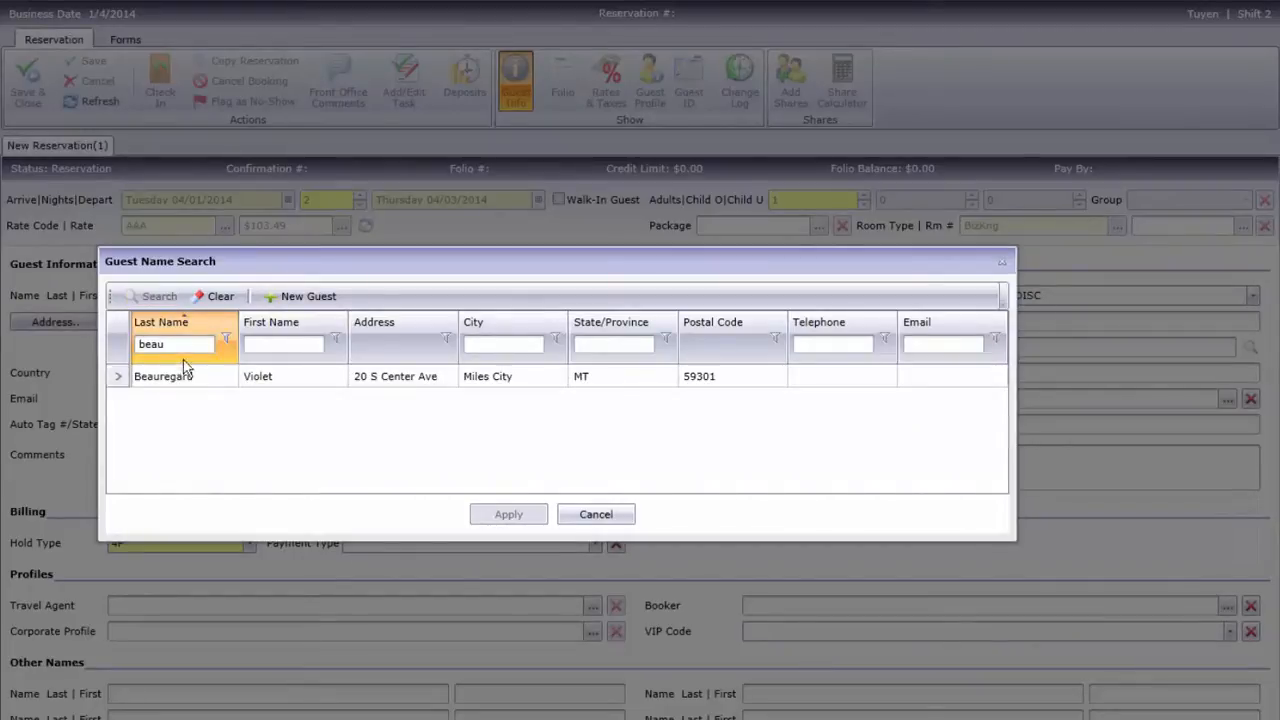
pyautogui.click(508, 514)
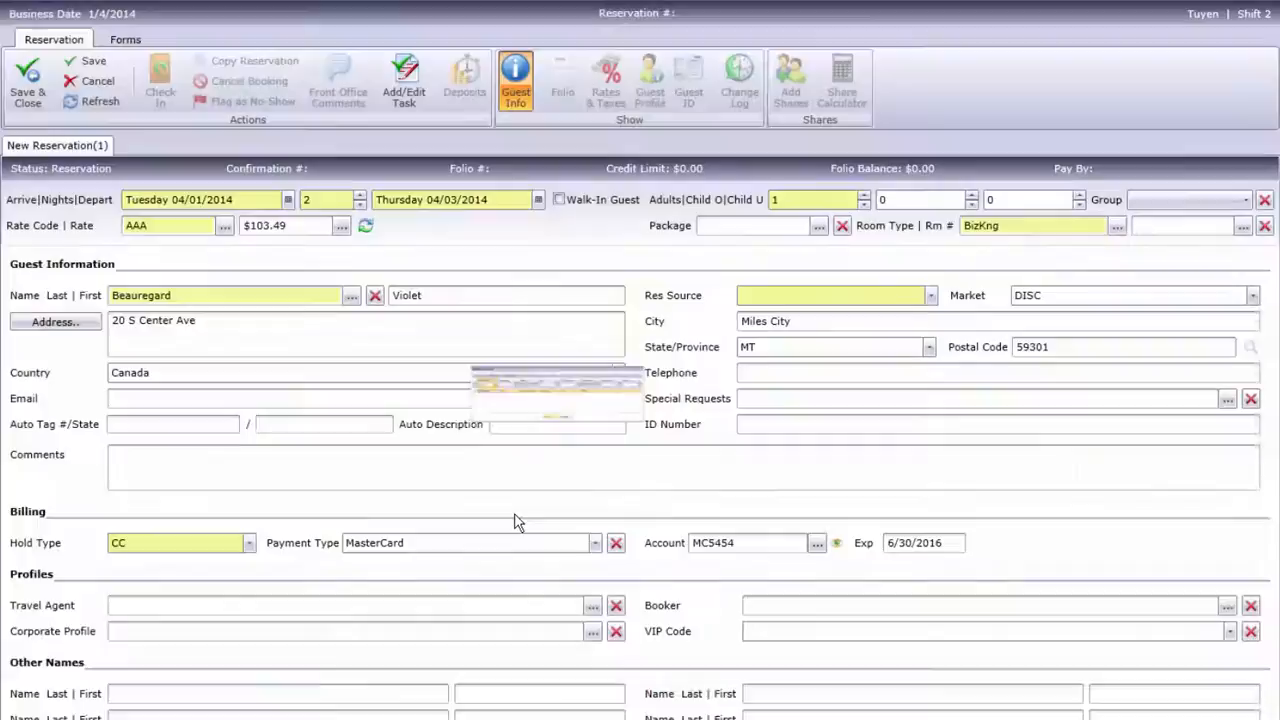
pyautogui.click(931, 295)
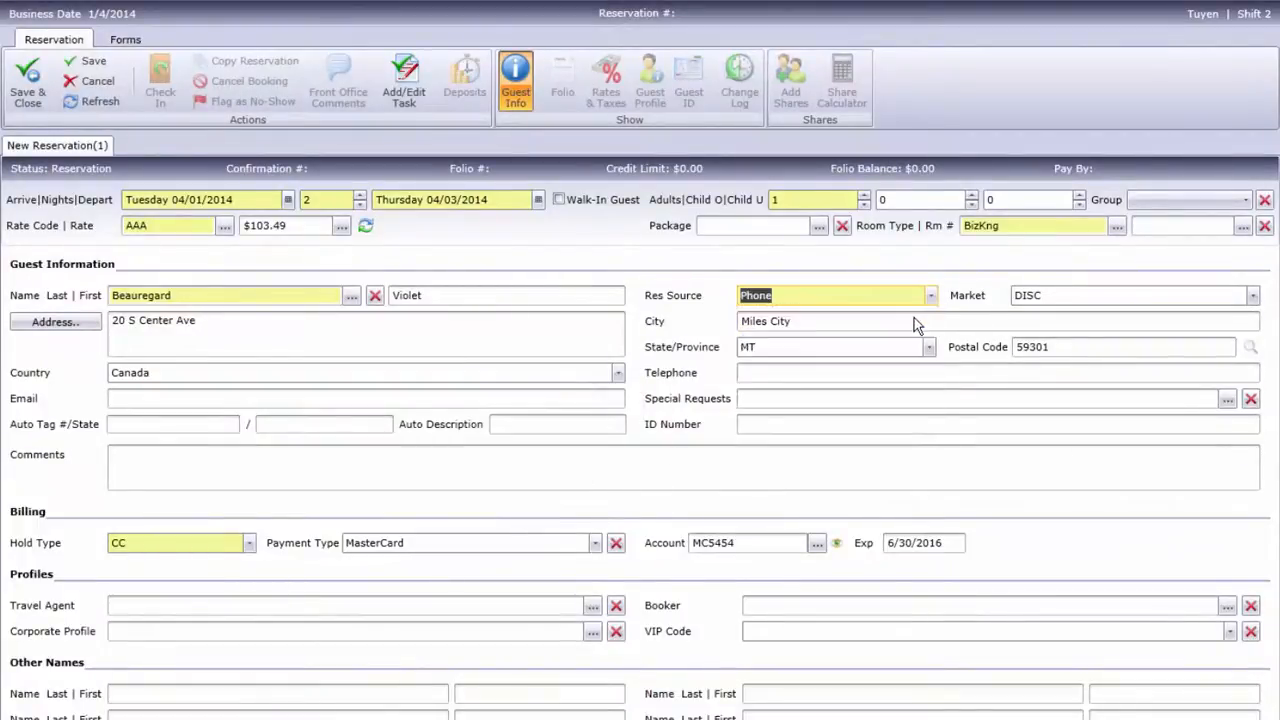
pyautogui.moveTo(1224, 401)
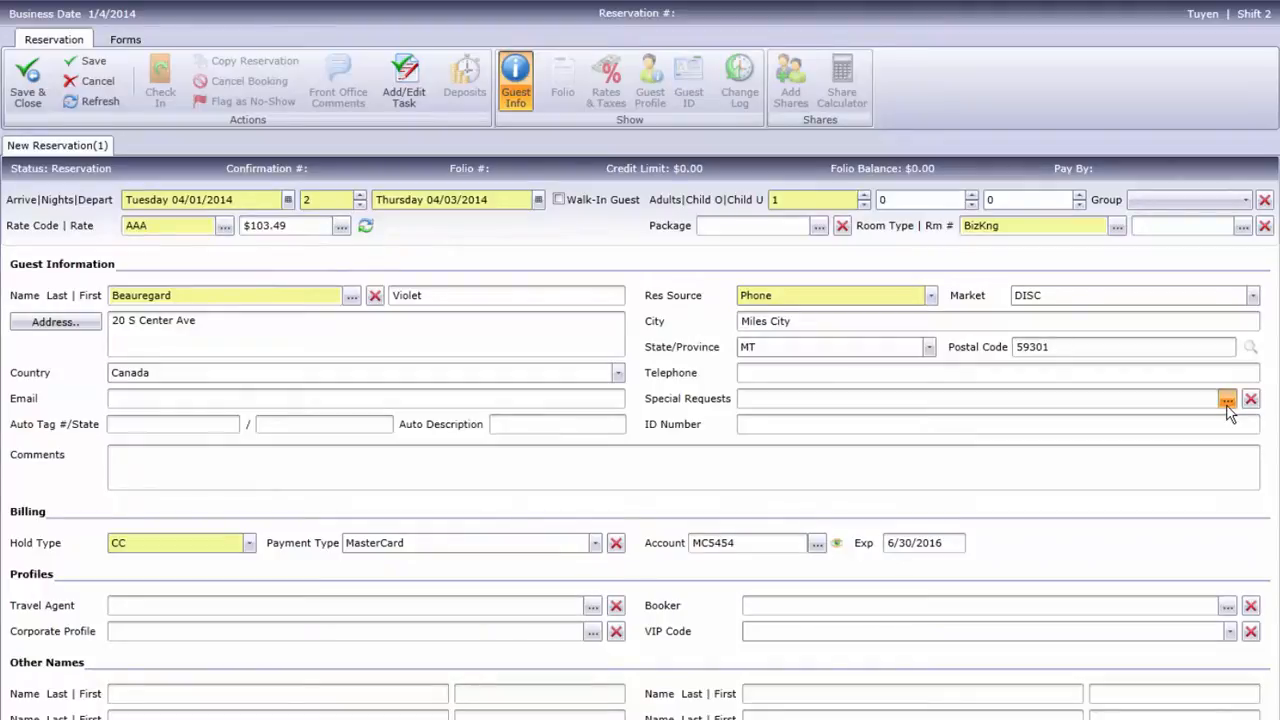
# Add the OTHER special request from the Available Special Requests list.
pyautogui.click(1227, 398)
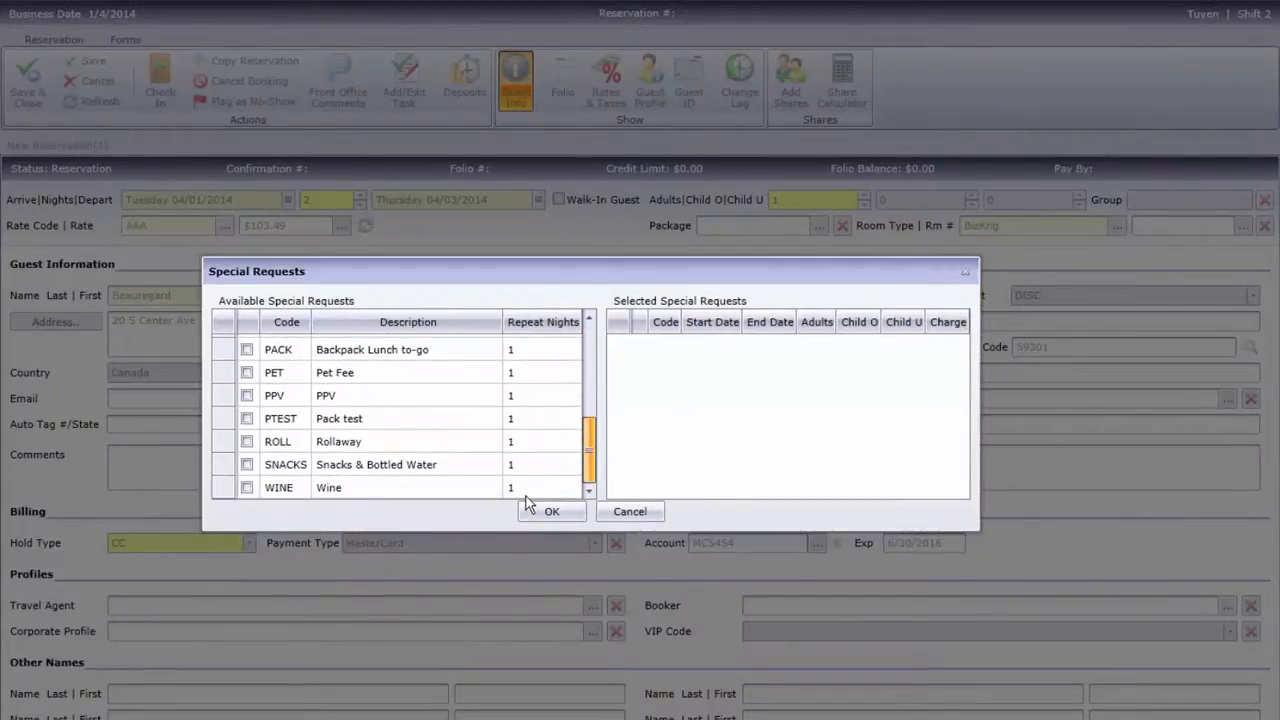
pyautogui.click(247, 367)
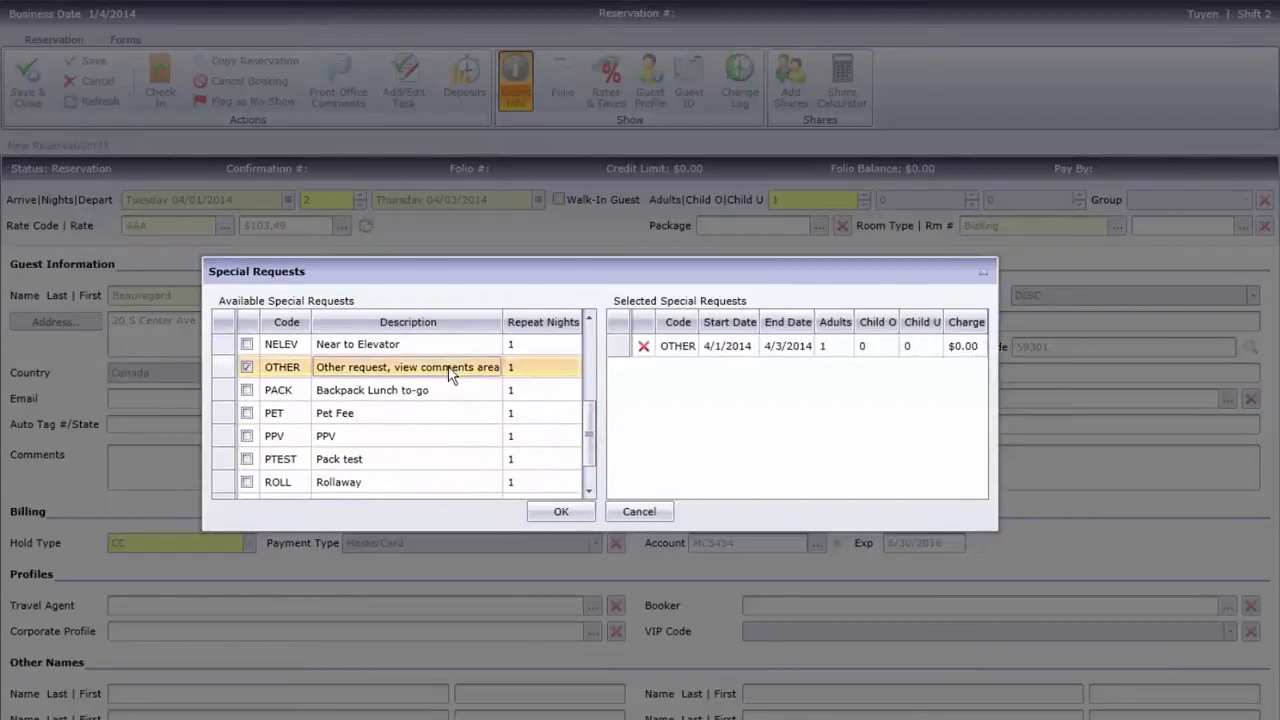
pyautogui.click(560, 511)
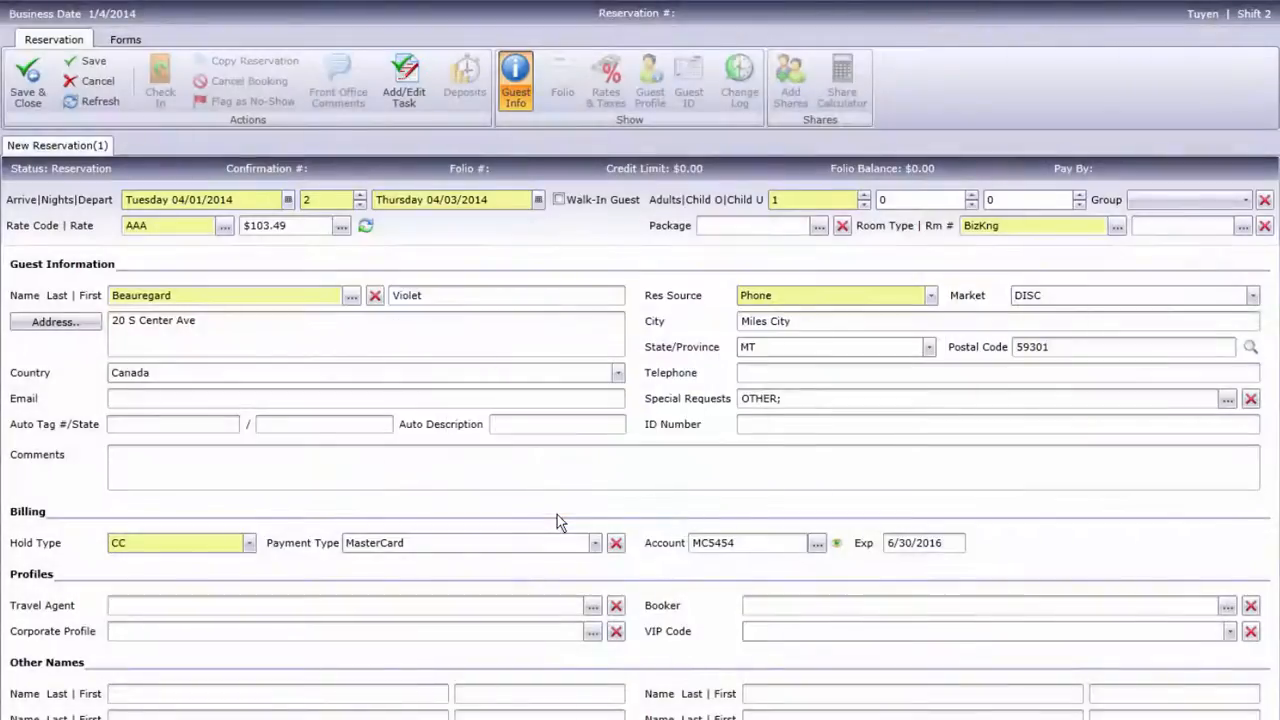
pyautogui.click(527, 472)
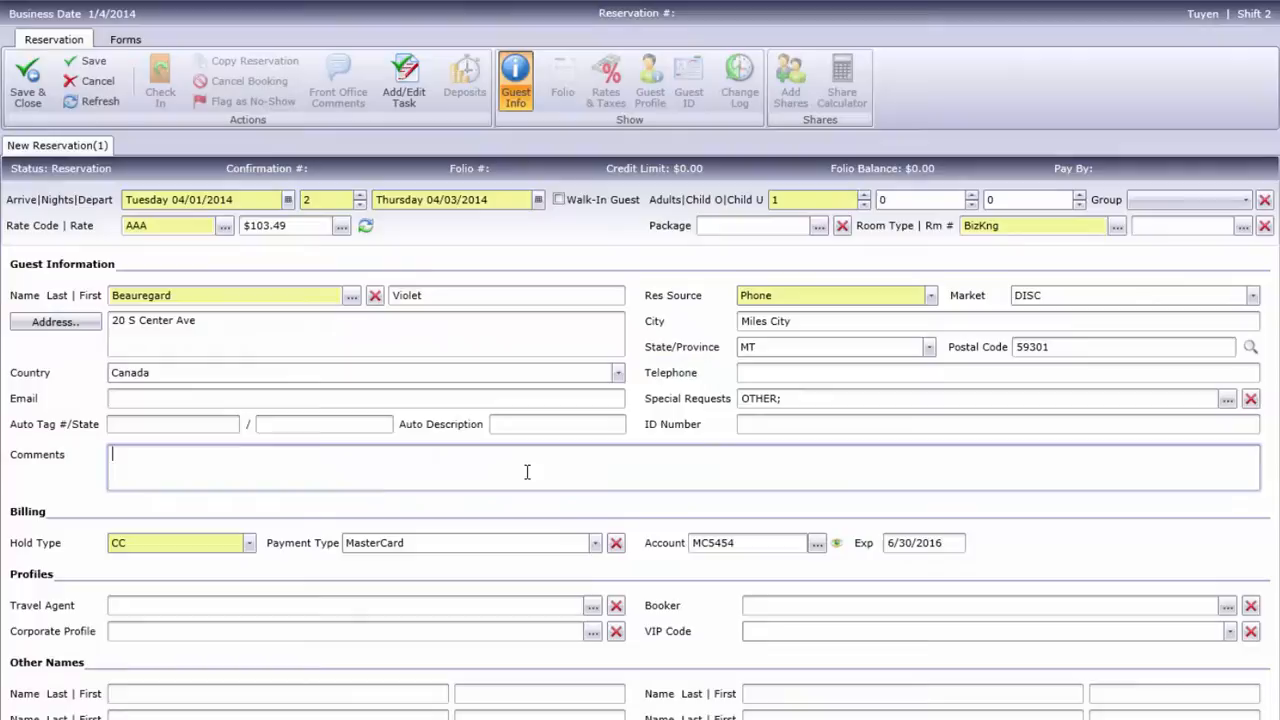
# Enter the comment 'please block near vending machine in case of chewing gum emergency'.
pyautogui.write('please block')
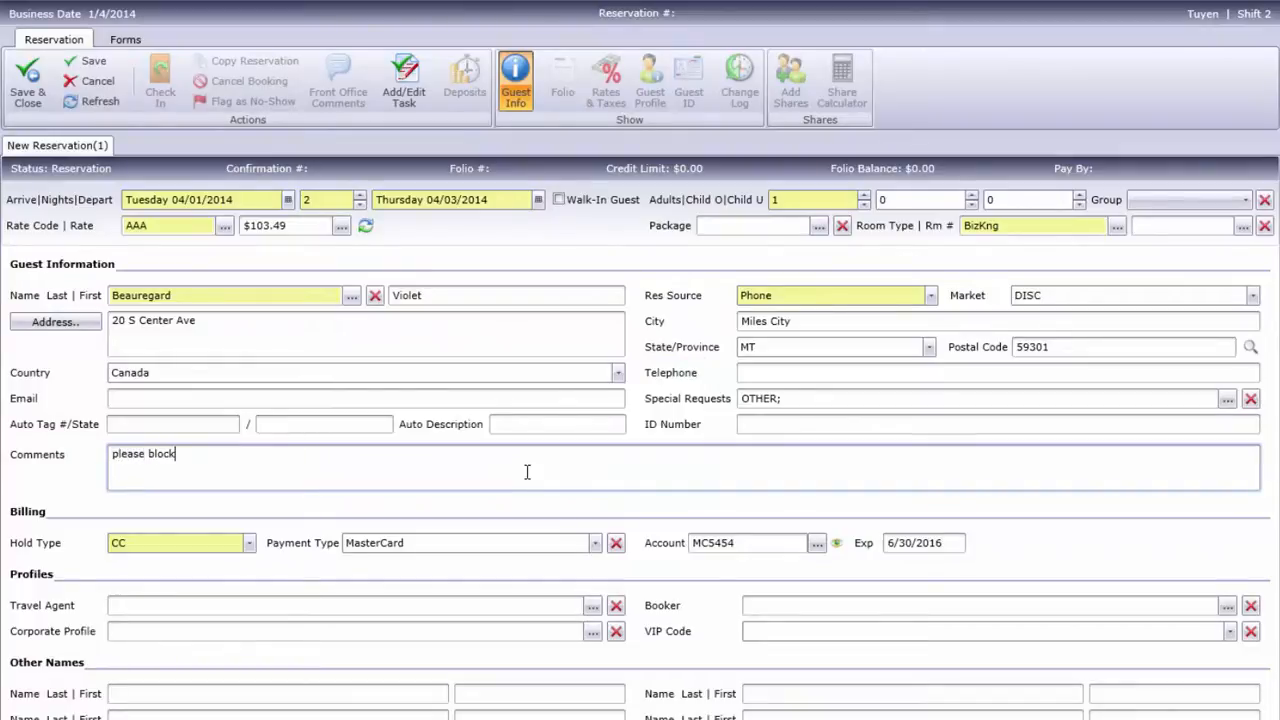
pyautogui.write('near vend')
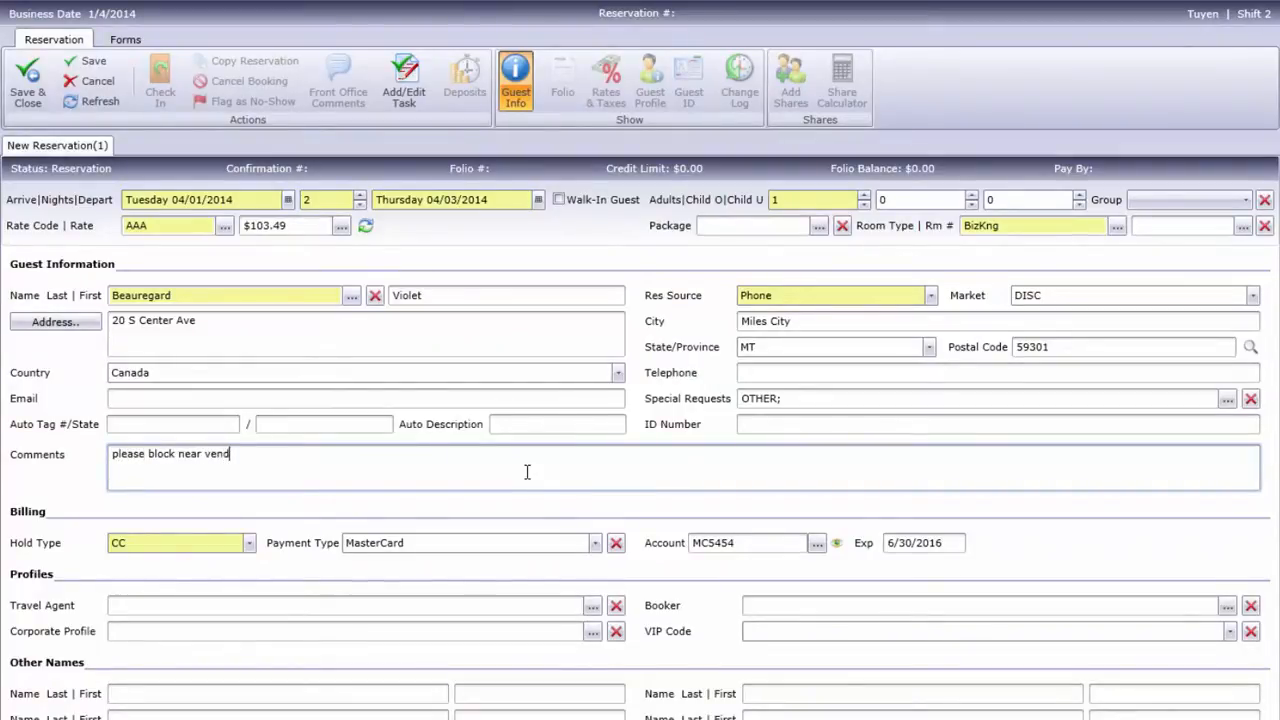
pyautogui.write('ing machine in case of')
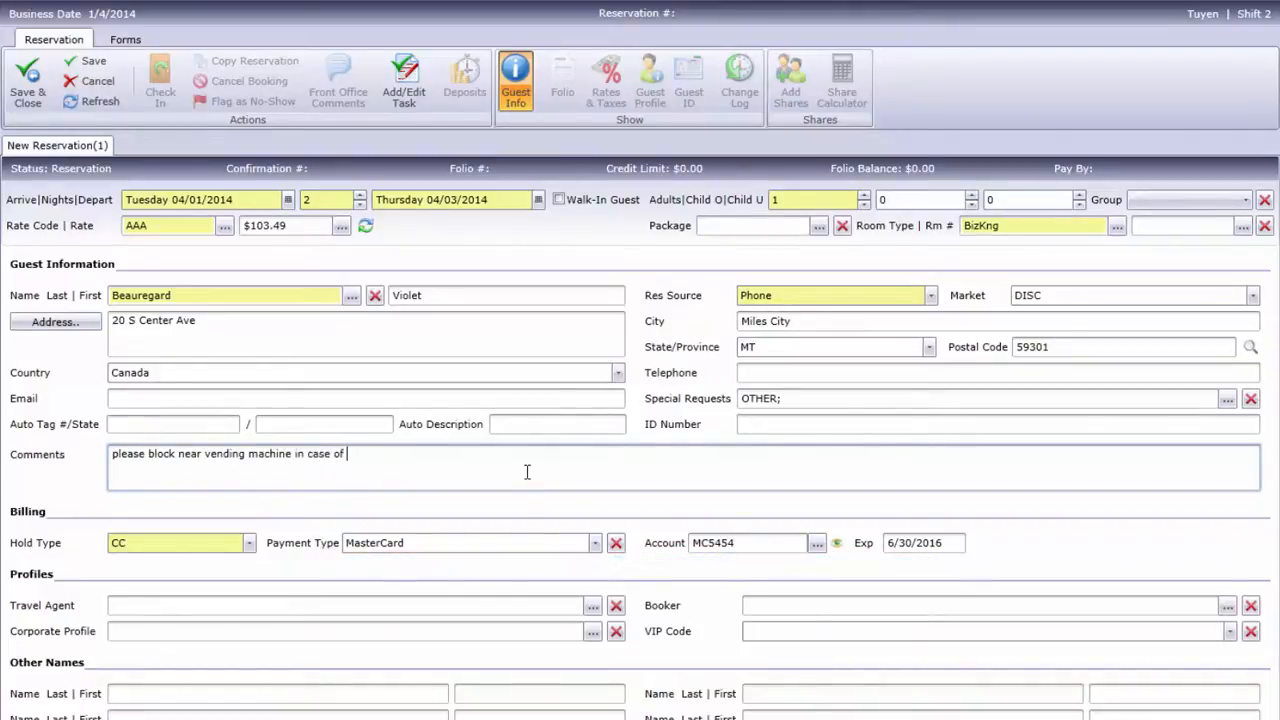
pyautogui.write('chewing gu')
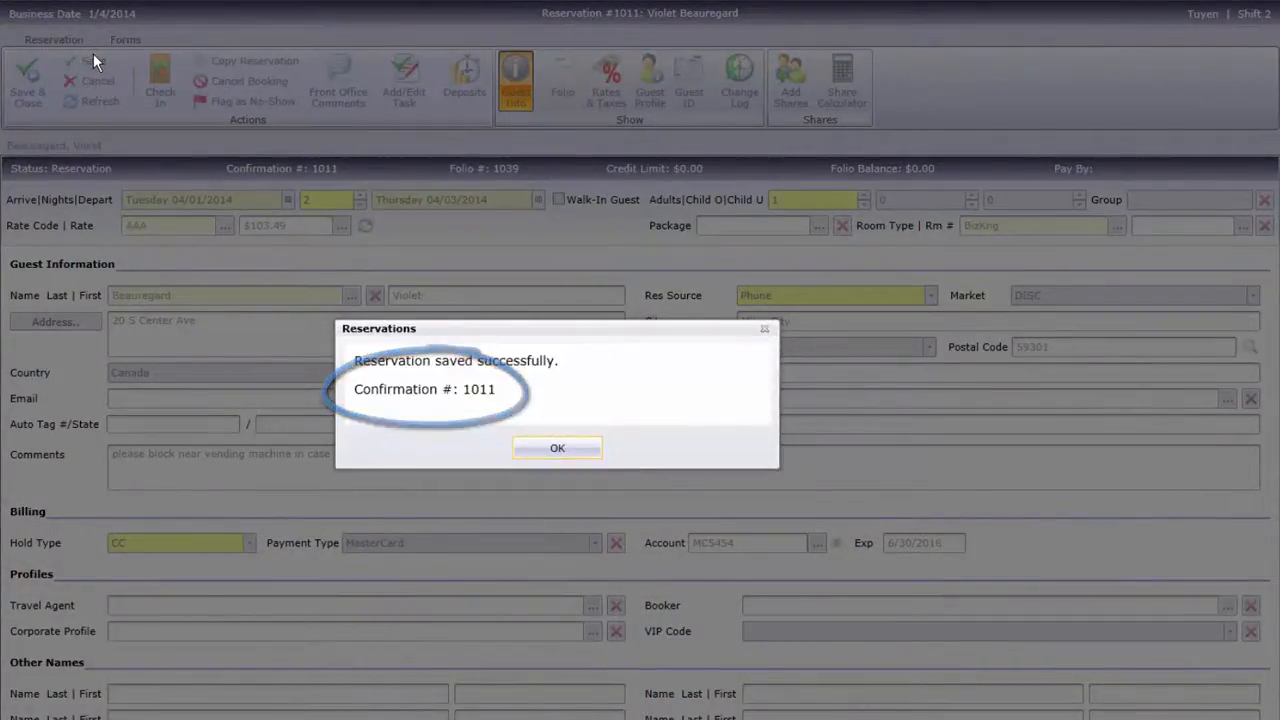
# Confirm the 'Reservation saved successfully' message for reservation #1011.
pyautogui.click(557, 448)
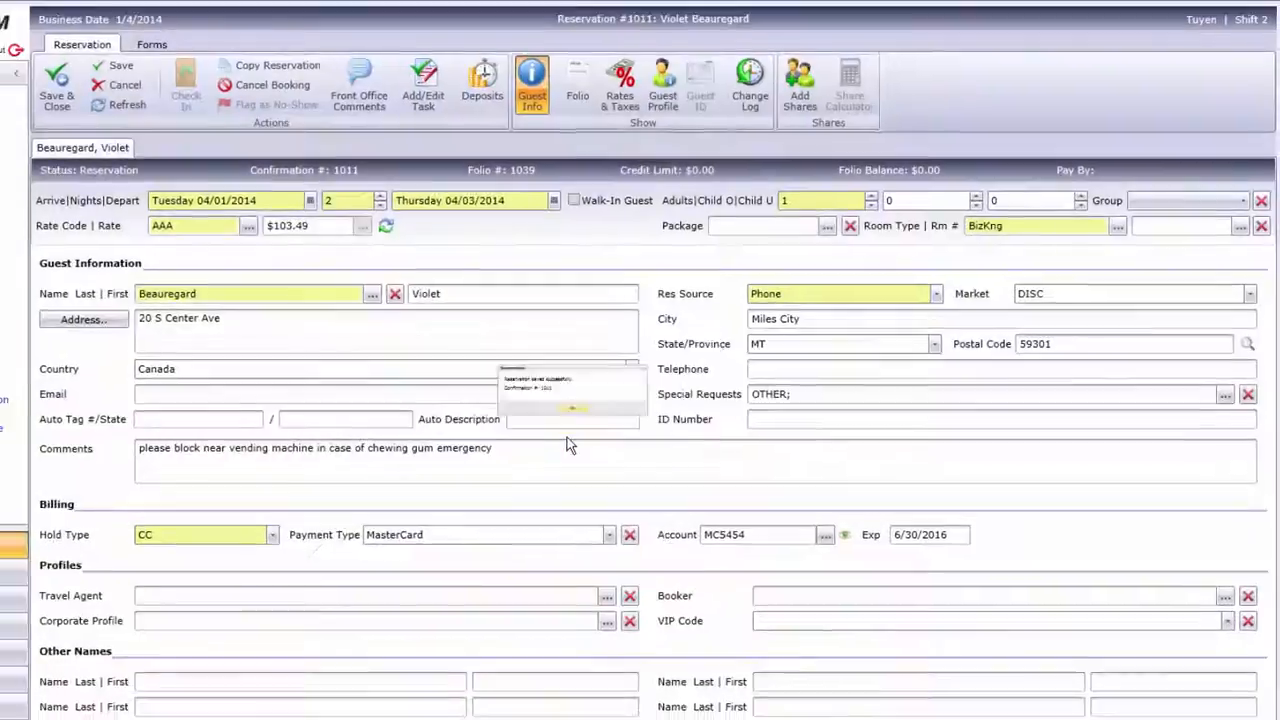